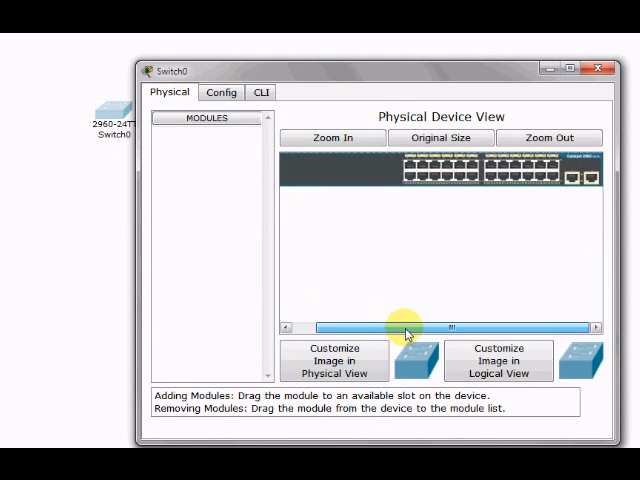
pyautogui.moveTo(145, 348)
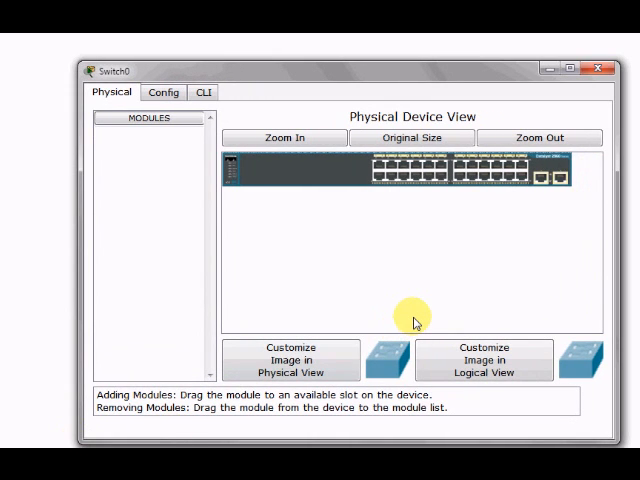
# Resize the switch image, scroll Switch0's CLI boot messages to Switch>, then minimize the window
pyautogui.click(538, 137)
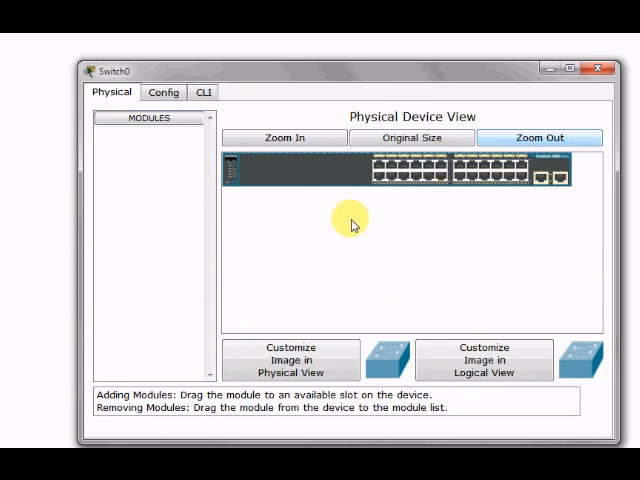
pyautogui.moveTo(418, 260)
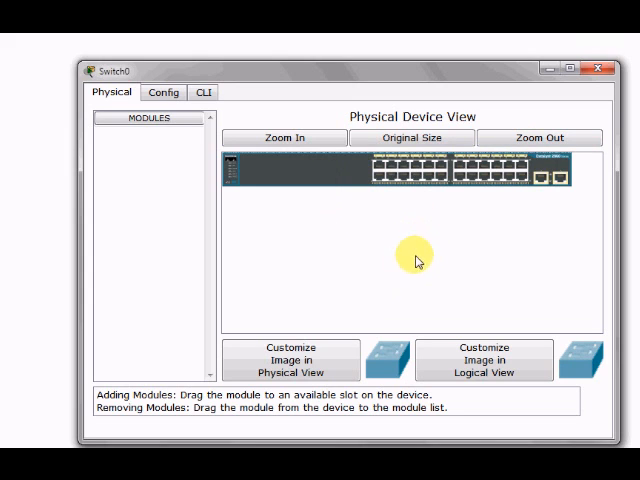
pyautogui.moveTo(200, 218)
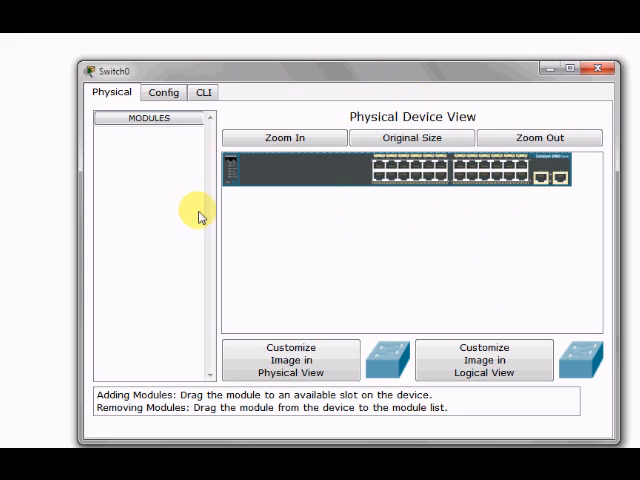
pyautogui.moveTo(537, 79)
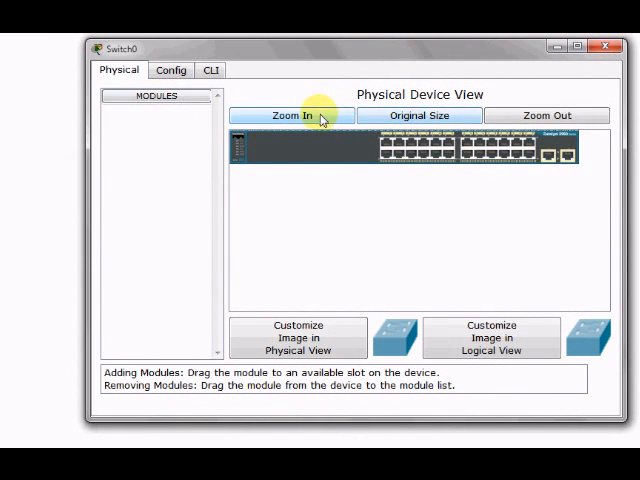
pyautogui.click(292, 115)
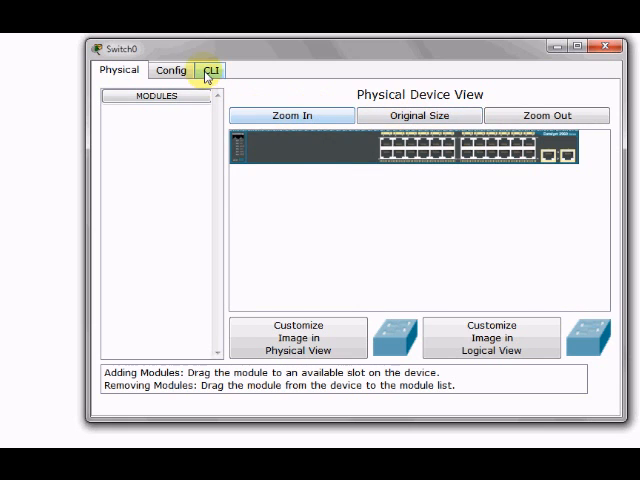
pyautogui.click(210, 70)
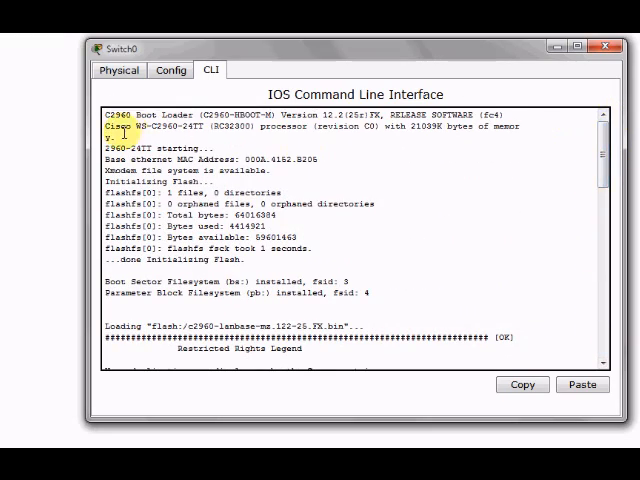
pyautogui.scroll(-3)
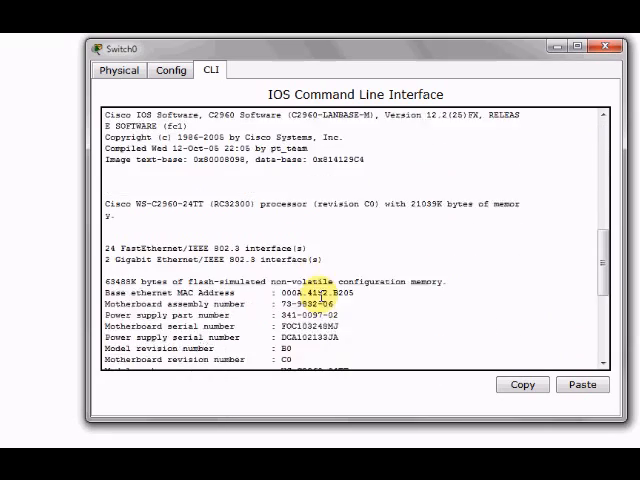
pyautogui.scroll(-3)
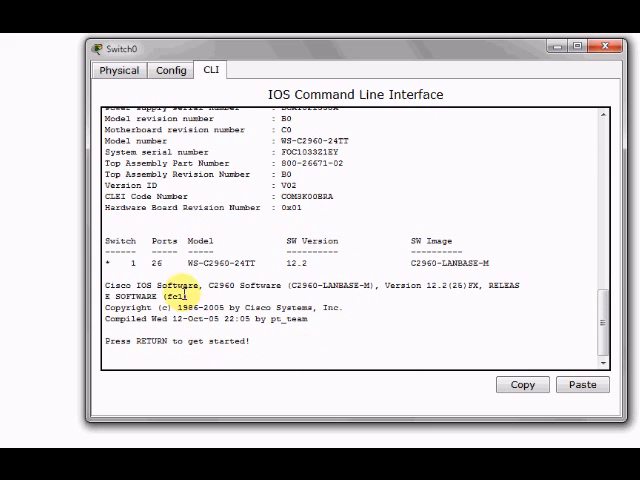
pyautogui.moveTo(327, 357)
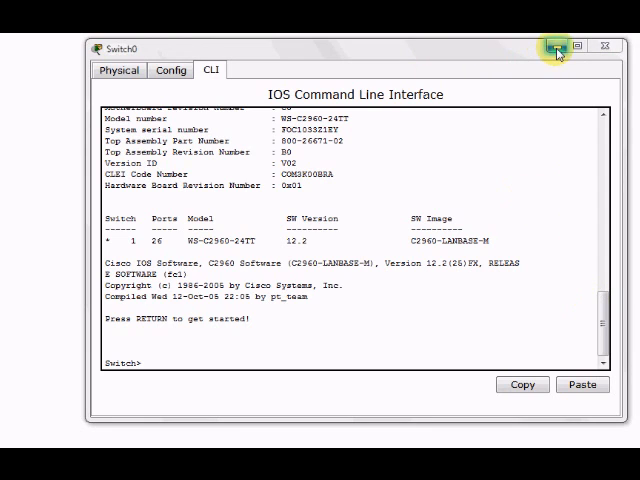
pyautogui.click(557, 51)
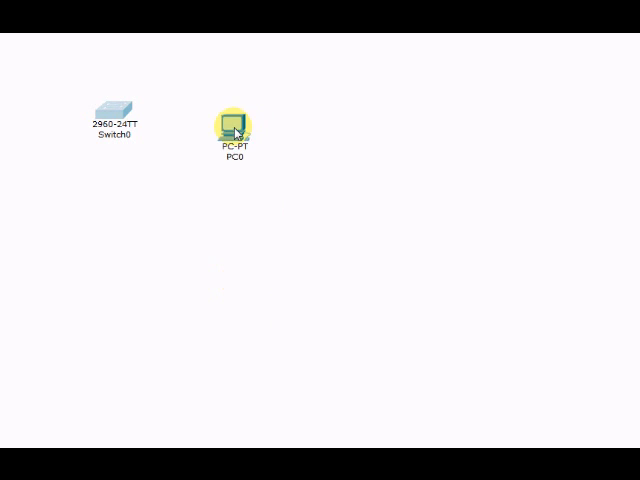
# Open and close PC0's device window, then draw a connection cable from PC0 to Switch0
pyautogui.doubleClick(231, 120)
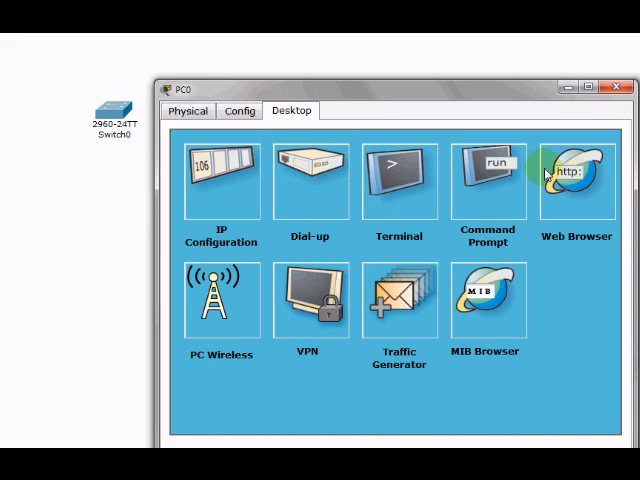
pyautogui.click(616, 90)
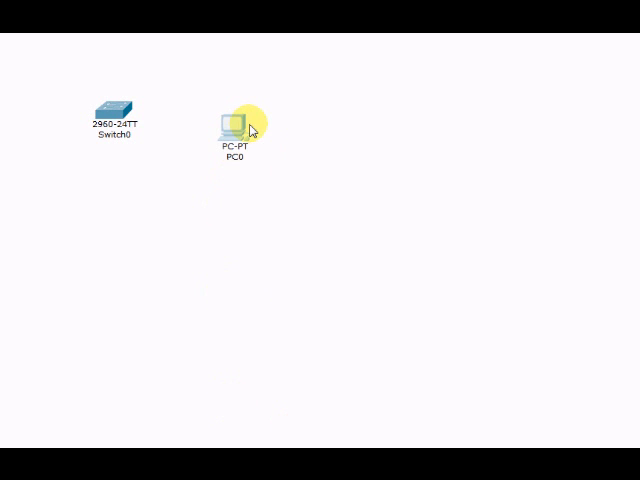
pyautogui.click(112, 108)
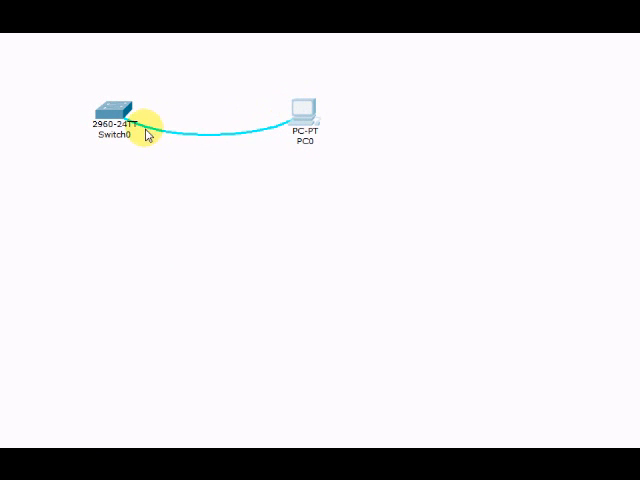
pyautogui.moveTo(155, 136)
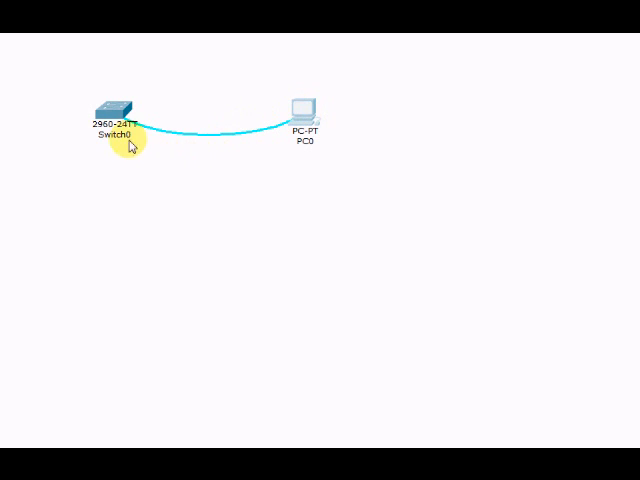
# Reopen Switch0's device window and view its Physical tab port panel
pyautogui.doubleClick(107, 110)
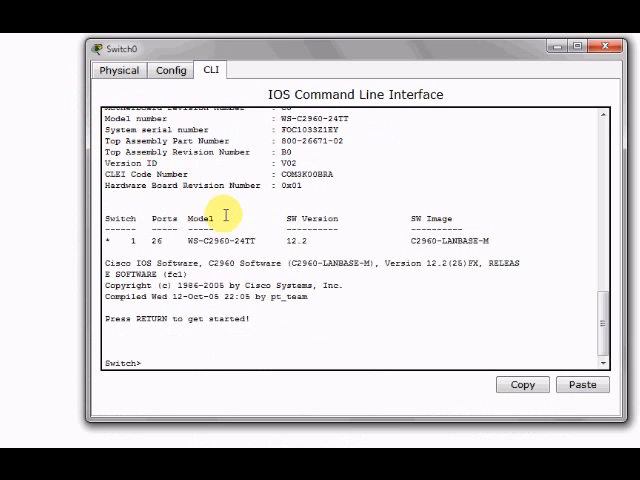
pyautogui.click(120, 68)
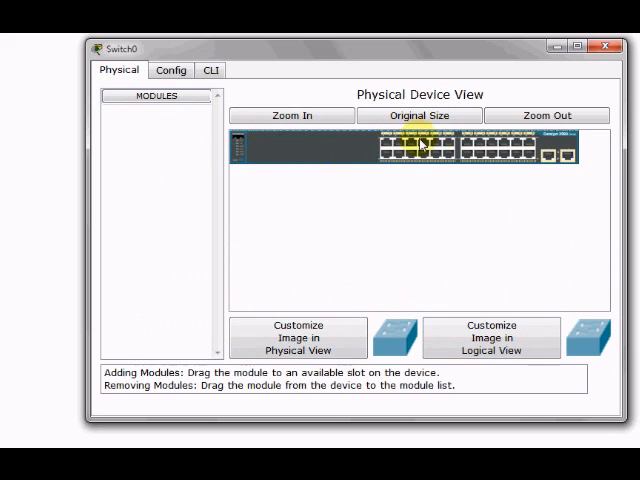
pyautogui.moveTo(439, 184)
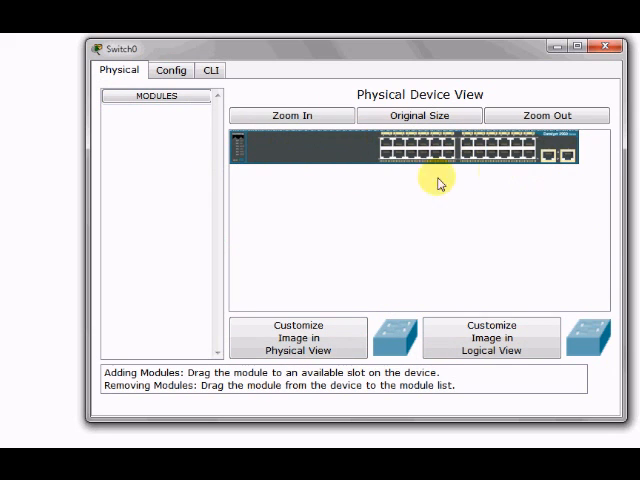
pyautogui.moveTo(318, 162)
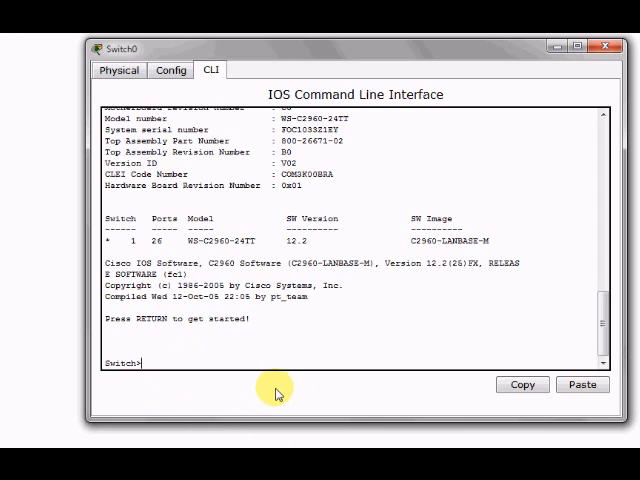
# Enter 'sh ?', enable and exit, then enable again to reach Switch#
pyautogui.write('sh')
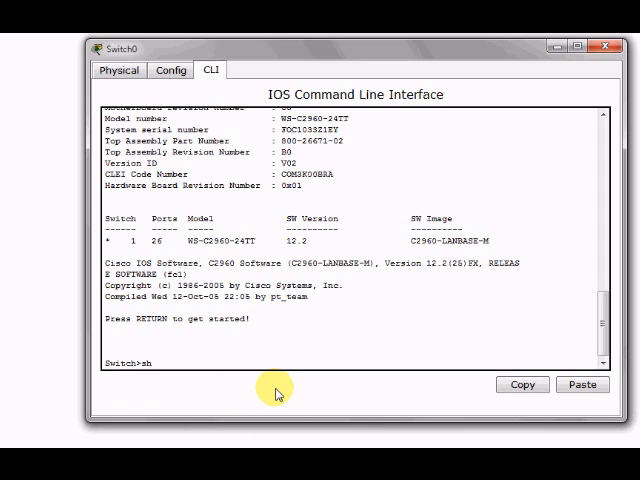
pyautogui.write('?')
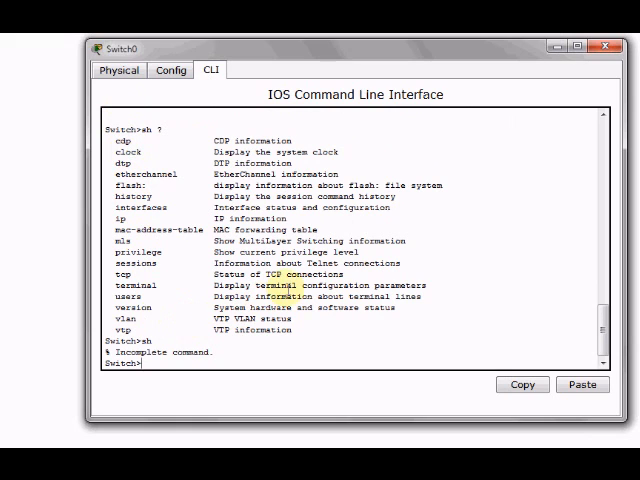
pyautogui.write('en')
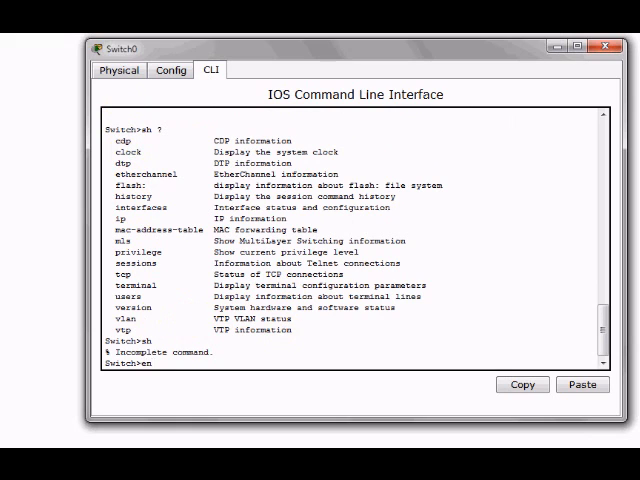
pyautogui.write('able')
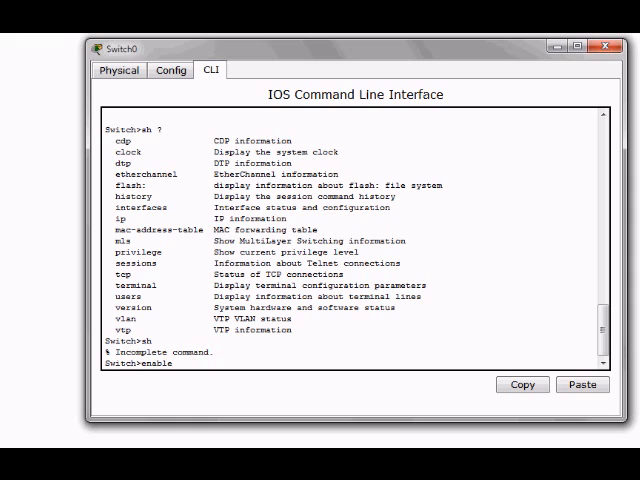
pyautogui.write('ex')
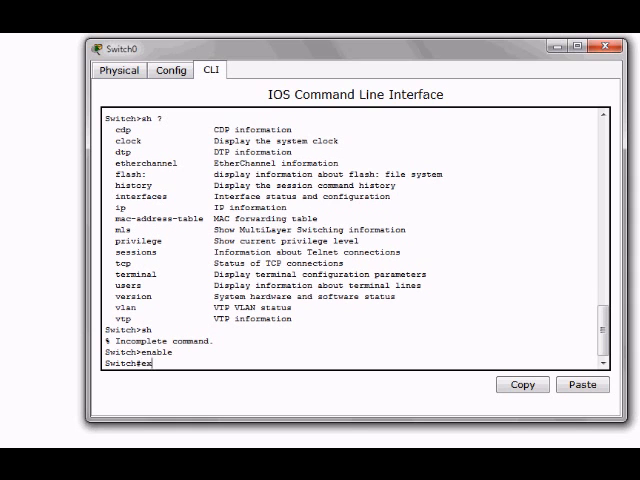
pyautogui.press('enter')
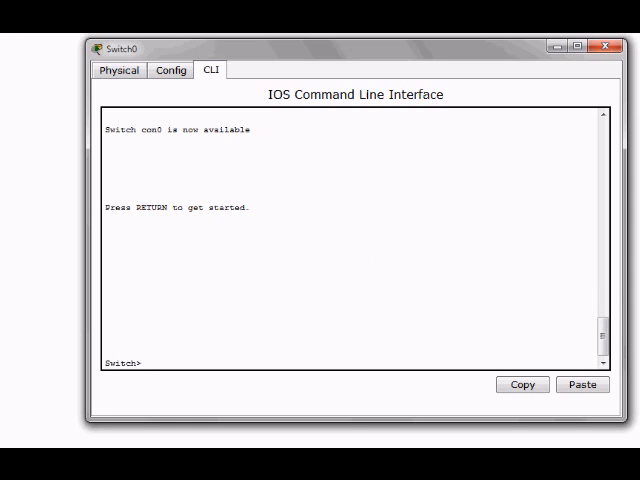
pyautogui.write('en')
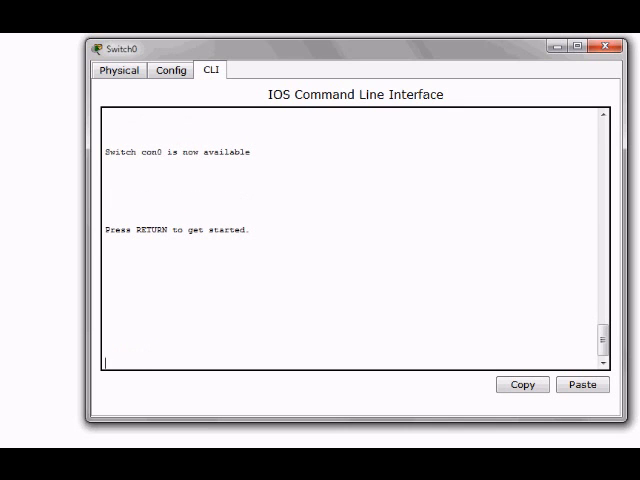
pyautogui.write('en')
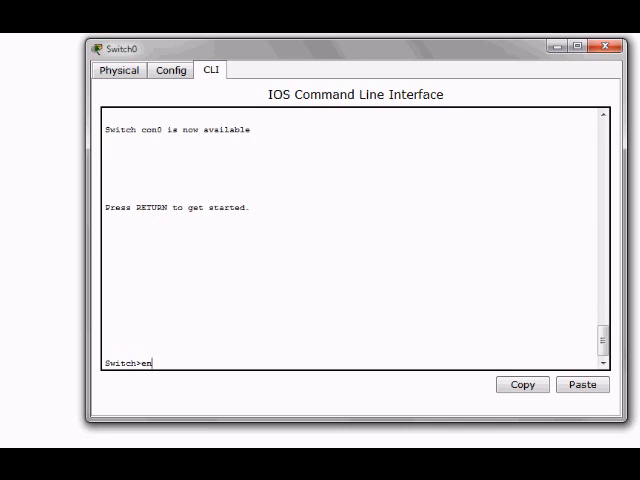
pyautogui.write('enable')
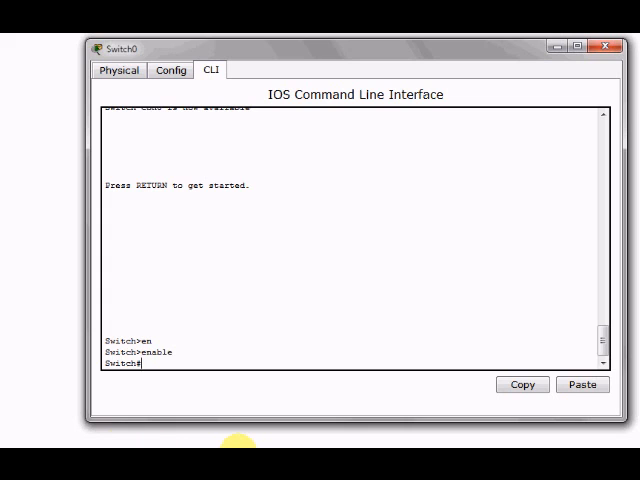
# Page through the 'show ?' options listing, then type exit to drop back to Switch>
pyautogui.write('sh')
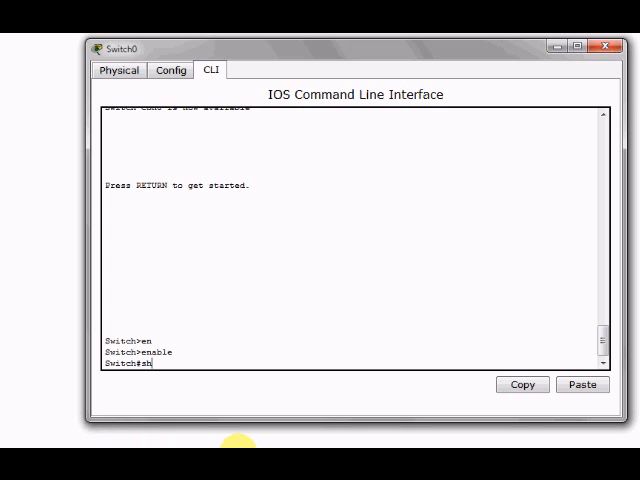
pyautogui.write('ow')
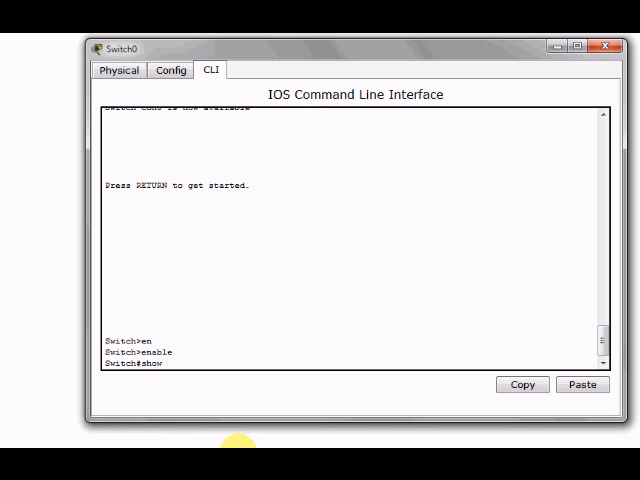
pyautogui.write('?')
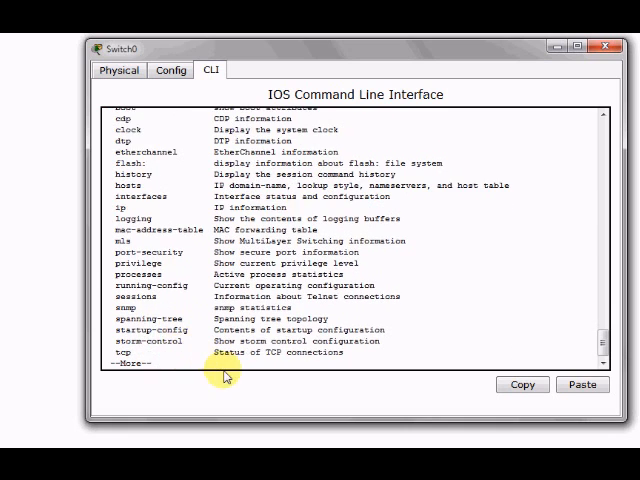
pyautogui.press('space')
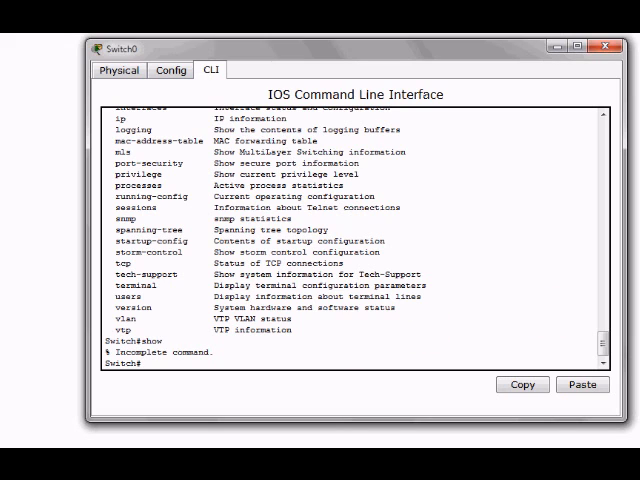
pyautogui.write('exi')
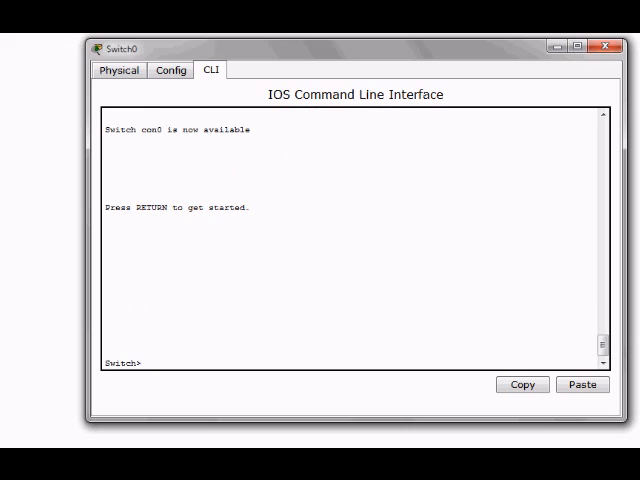
# Enter en, c and en again at the Switch0 CLI, then request 'show ?' help
pyautogui.write('en')
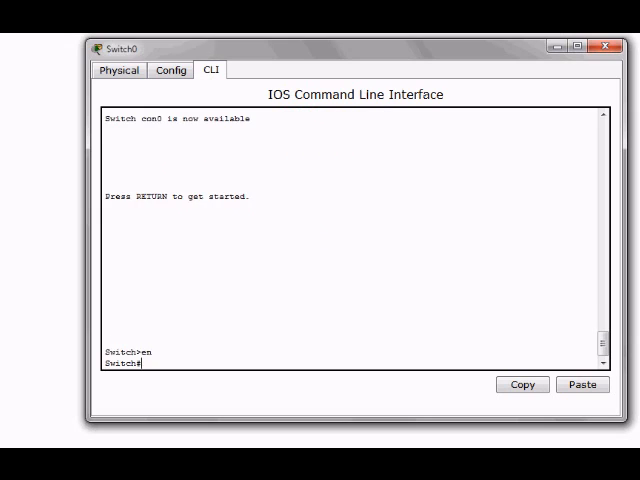
pyautogui.write('c')
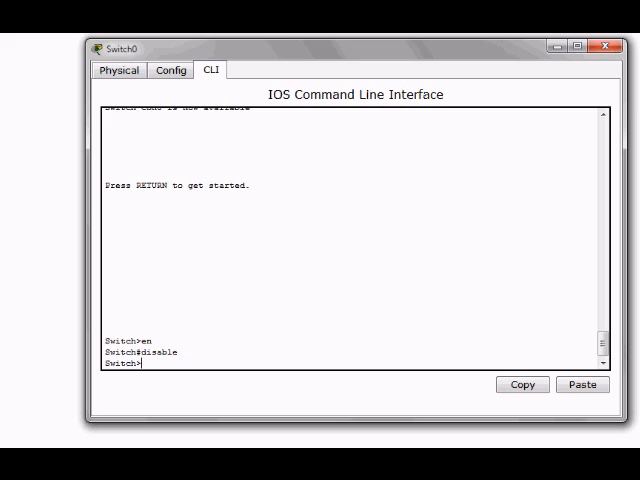
pyautogui.write('en')
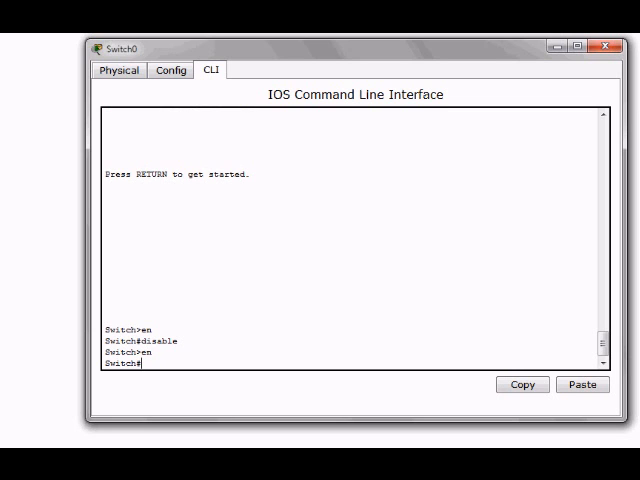
pyautogui.moveTo(482, 299)
pyautogui.write('exit')
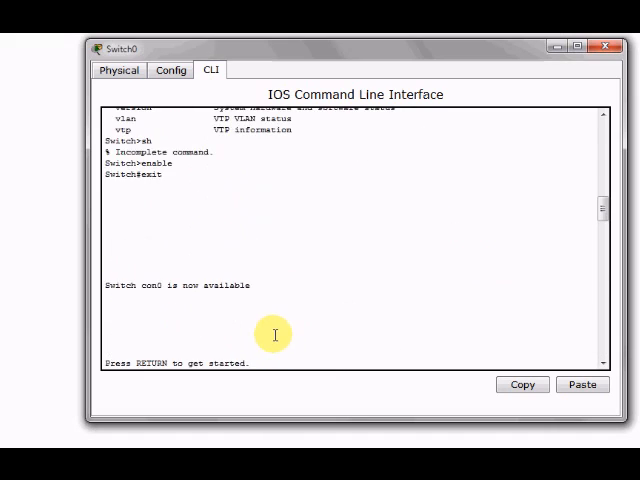
pyautogui.write('show ?')
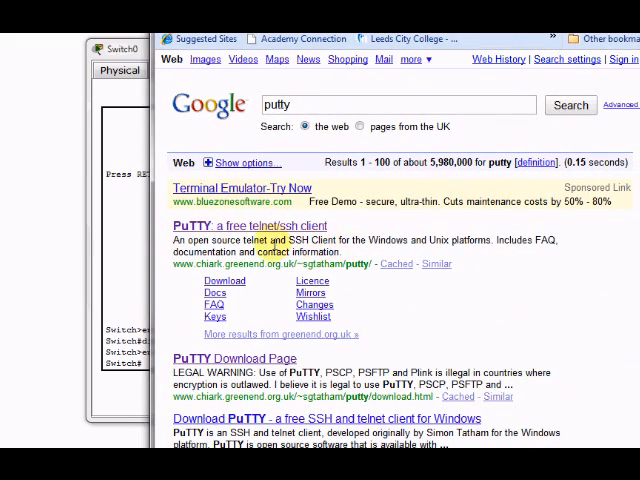
pyautogui.moveTo(396, 268)
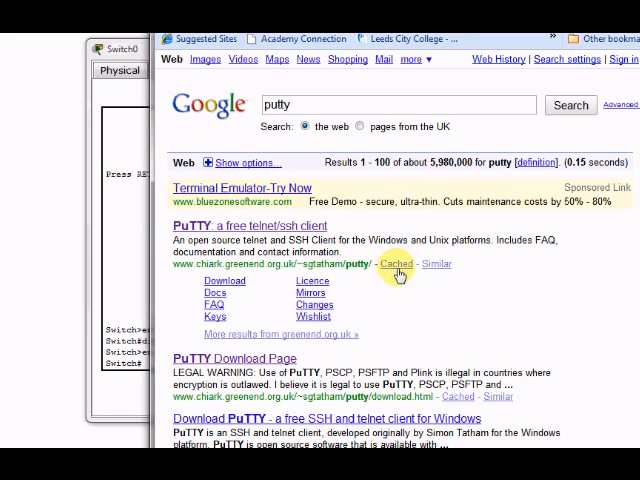
pyautogui.moveTo(224, 281)
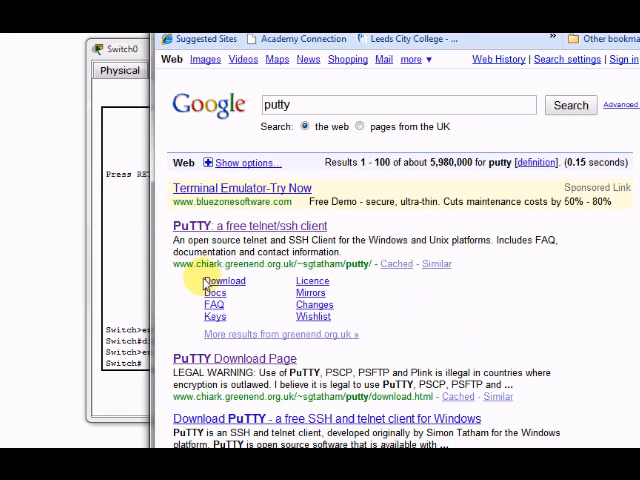
pyautogui.moveTo(287, 283)
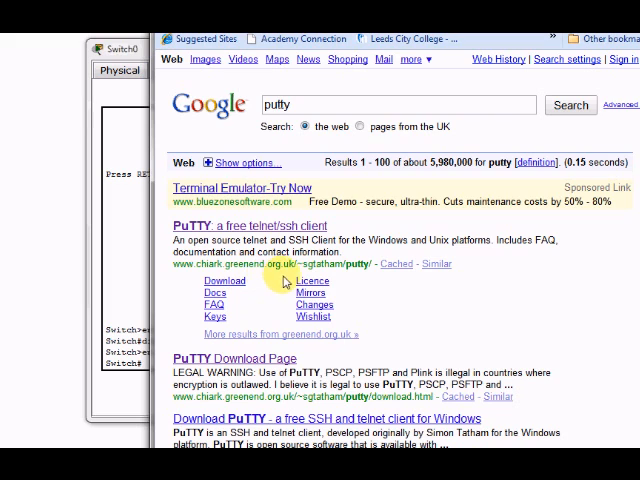
pyautogui.moveTo(213, 338)
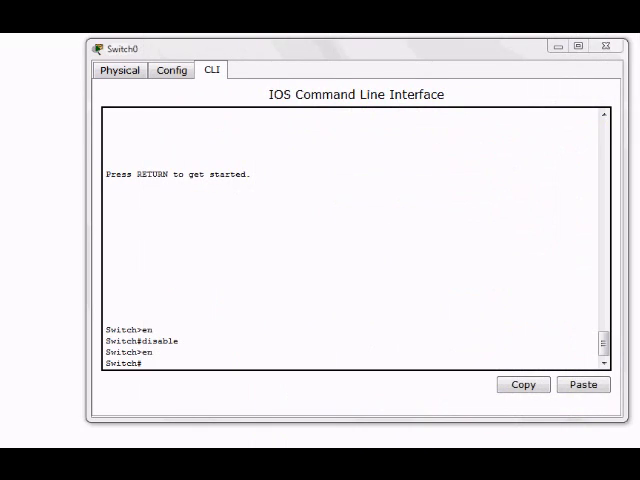
pyautogui.moveTo(530, 60)
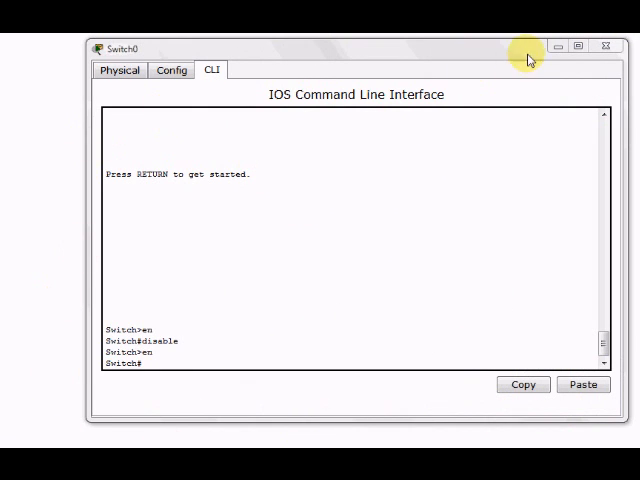
# Close the Switch0 device window to reveal the PC0–Switch0 topology
pyautogui.click(614, 44)
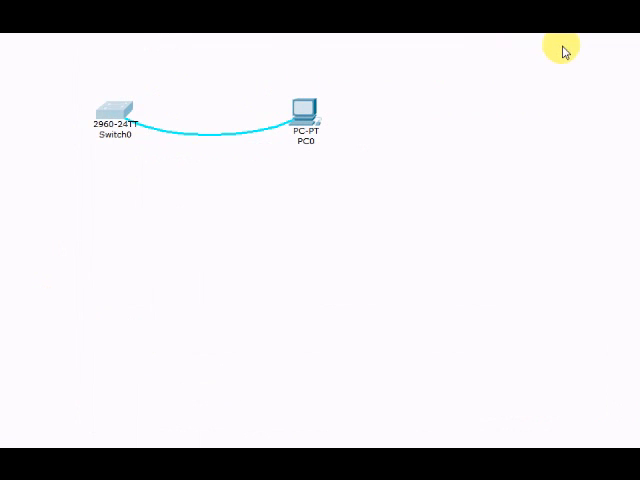
pyautogui.moveTo(251, 153)
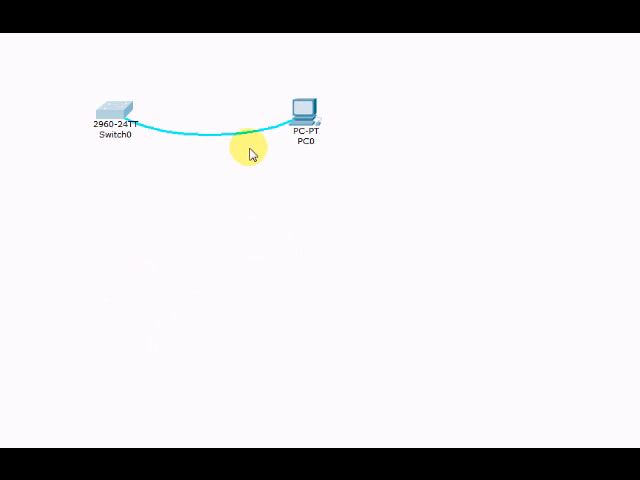
pyautogui.moveTo(293, 152)
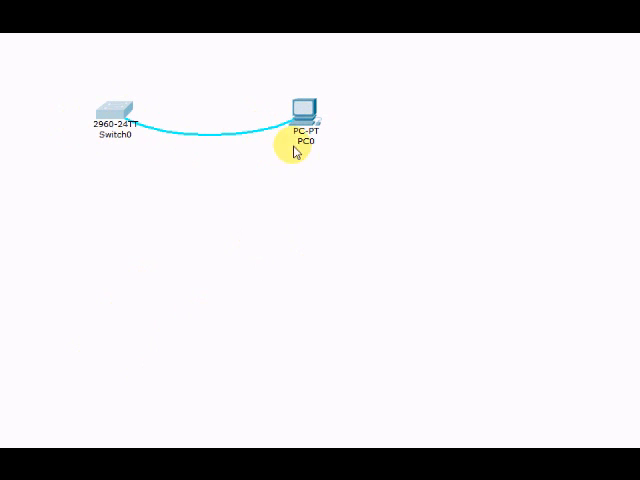
# Start PC0's Desktop Terminal, accepting the default 9600-baud Terminal Configuration
pyautogui.click(301, 108)
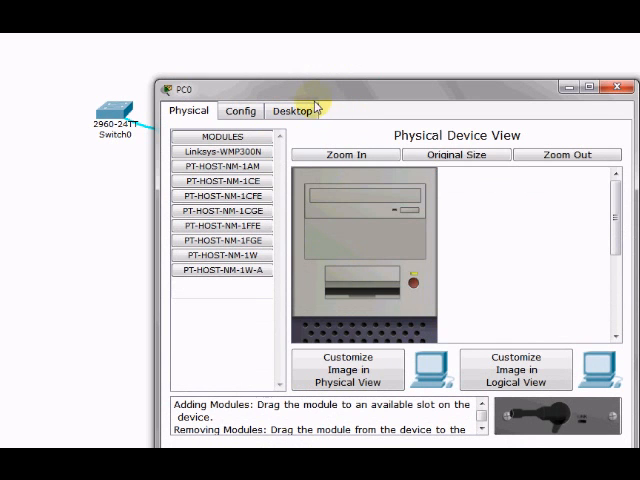
pyautogui.click(292, 110)
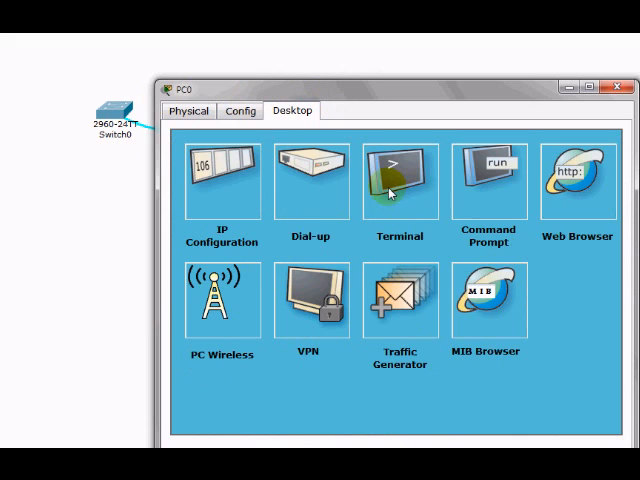
pyautogui.click(395, 180)
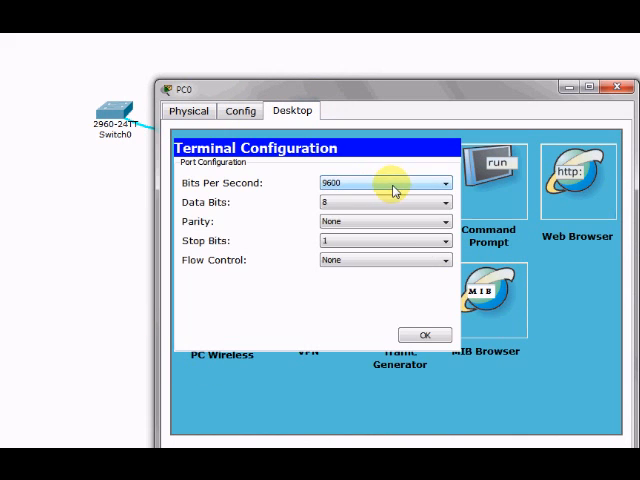
pyautogui.moveTo(443, 203)
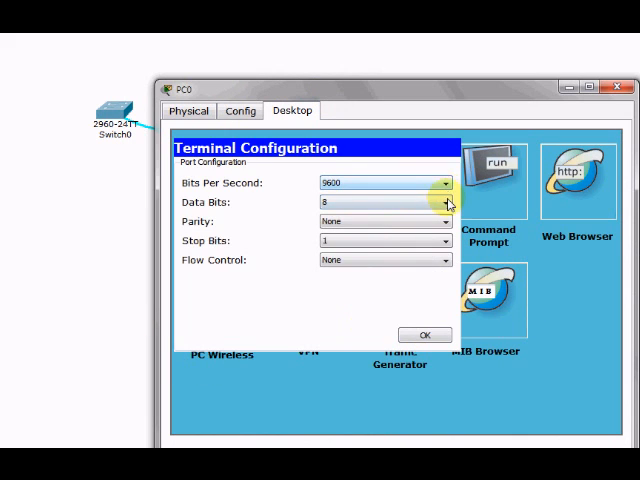
pyautogui.moveTo(444, 227)
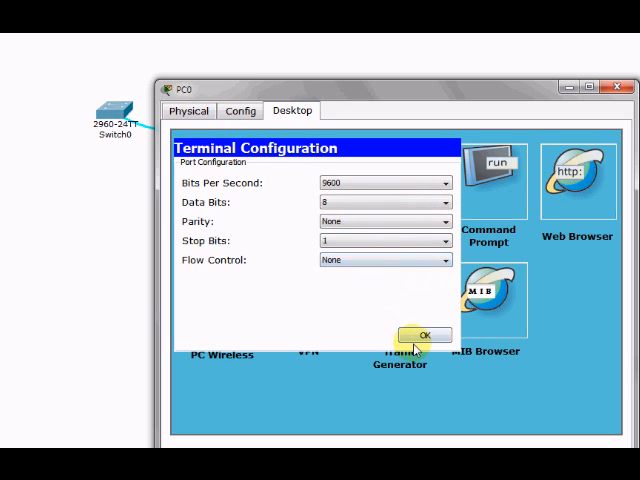
pyautogui.click(424, 334)
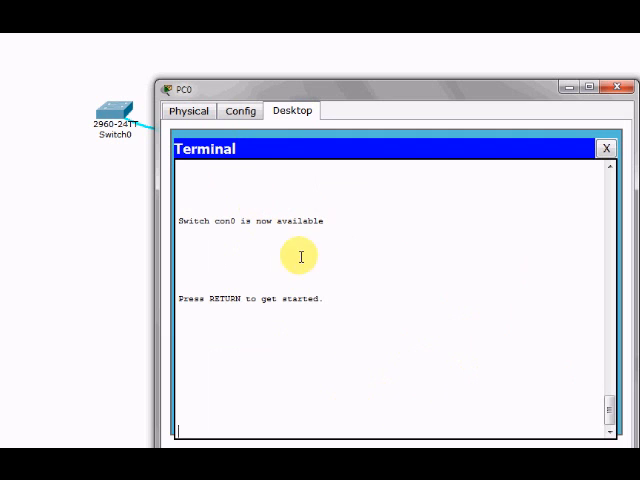
# Press Enter in PC0's Terminal to wake the Switch0 console
pyautogui.press('return')
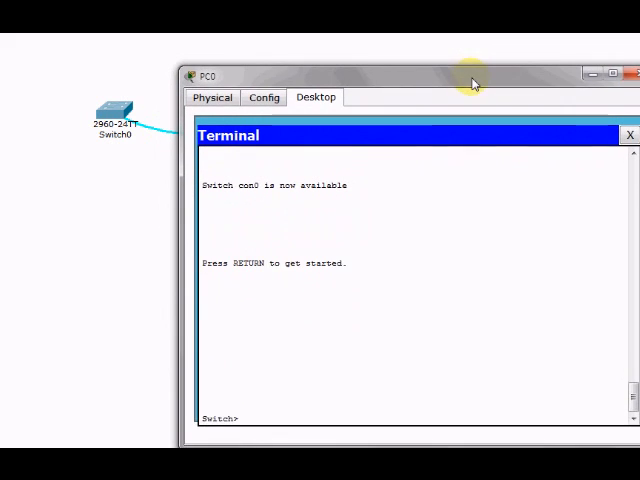
pyautogui.moveTo(115, 106)
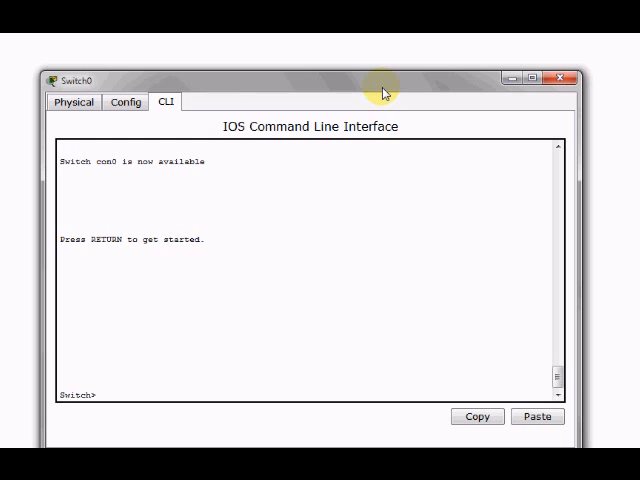
pyautogui.moveTo(398, 90)
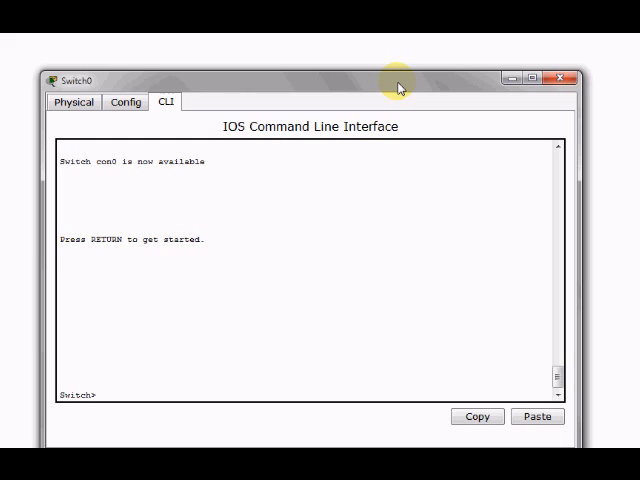
pyautogui.moveTo(437, 100)
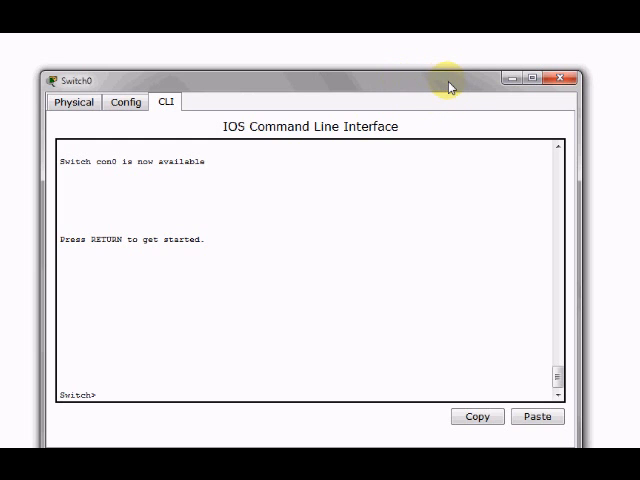
pyautogui.moveTo(320, 78)
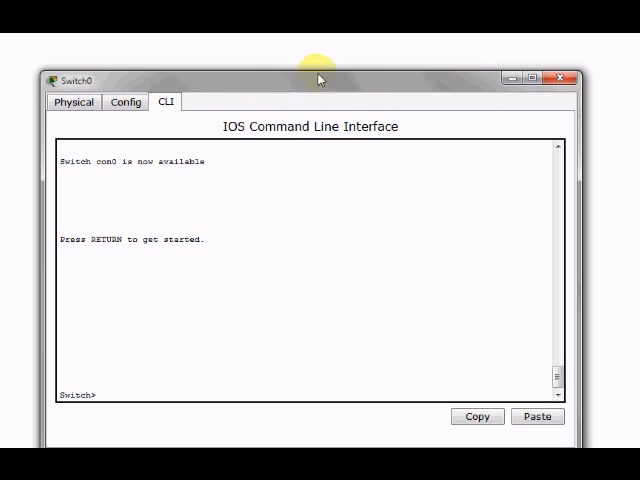
pyautogui.moveTo(389, 90)
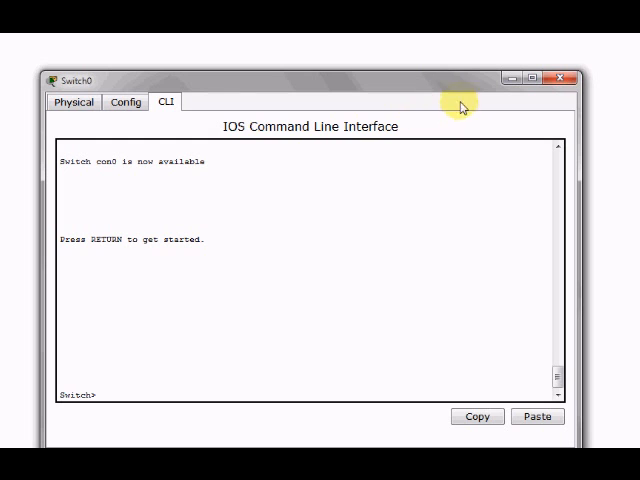
pyautogui.moveTo(200, 178)
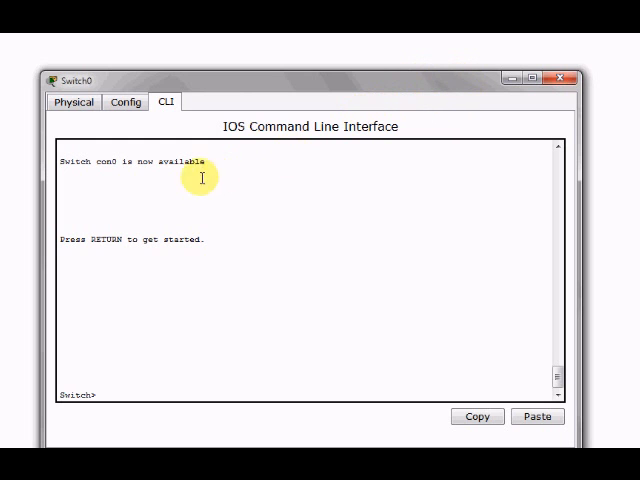
pyautogui.moveTo(248, 62)
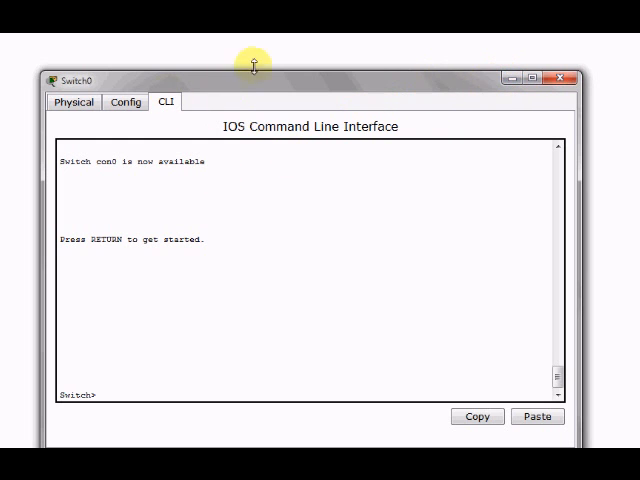
# Close Switch0's command-line window, returning to the PC0–Switch0 workspace
pyautogui.click(560, 77)
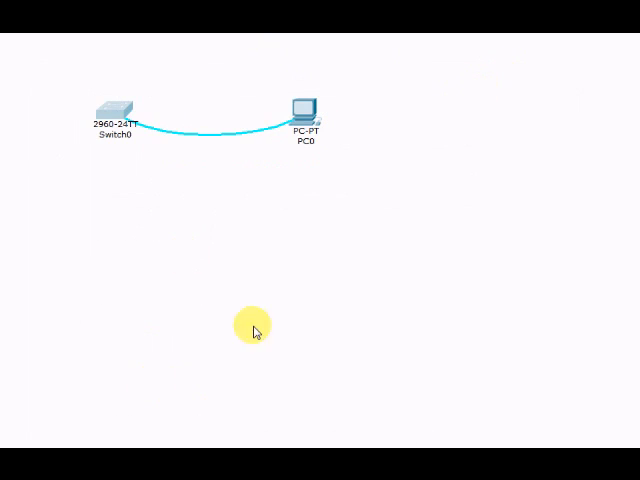
pyautogui.moveTo(108, 108)
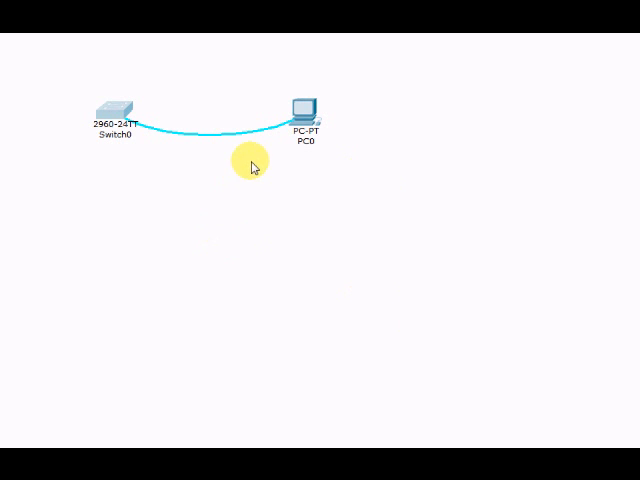
pyautogui.moveTo(302, 270)
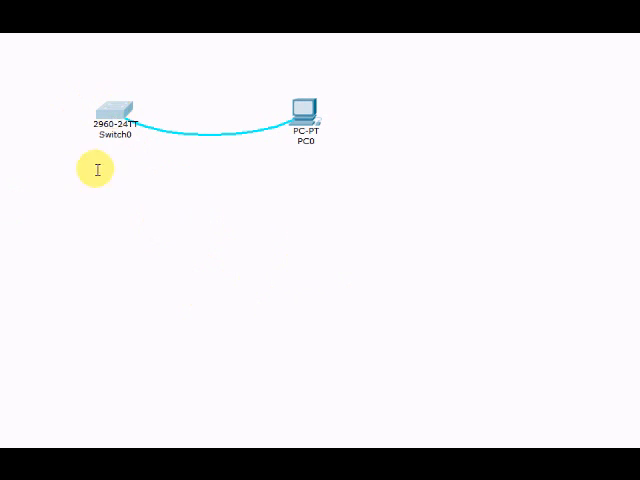
# Open Switch0 and run enable then configure terminal to reach the Switch(config)# prompt
pyautogui.doubleClick(113, 108)
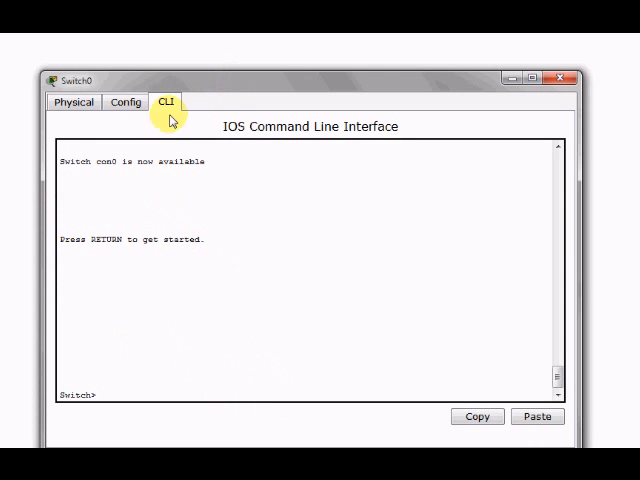
pyautogui.moveTo(285, 382)
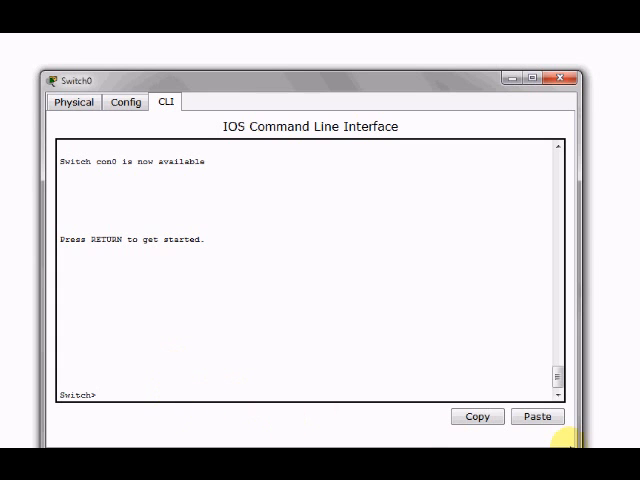
pyautogui.write('en')
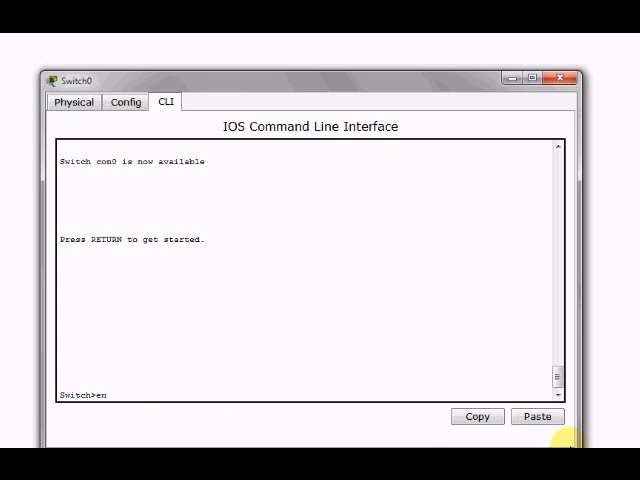
pyautogui.write('able')
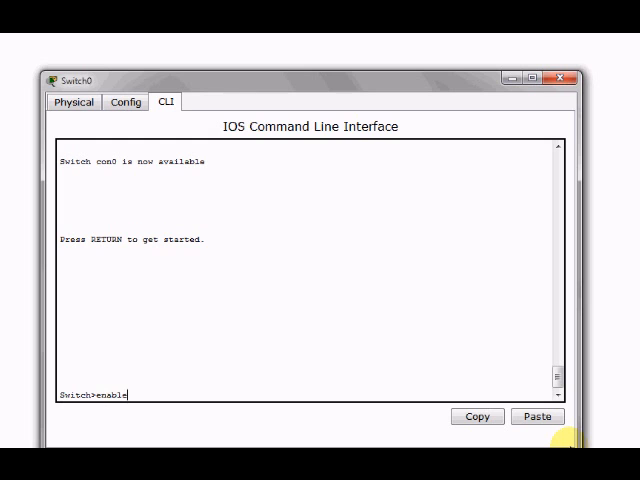
pyautogui.write('con')
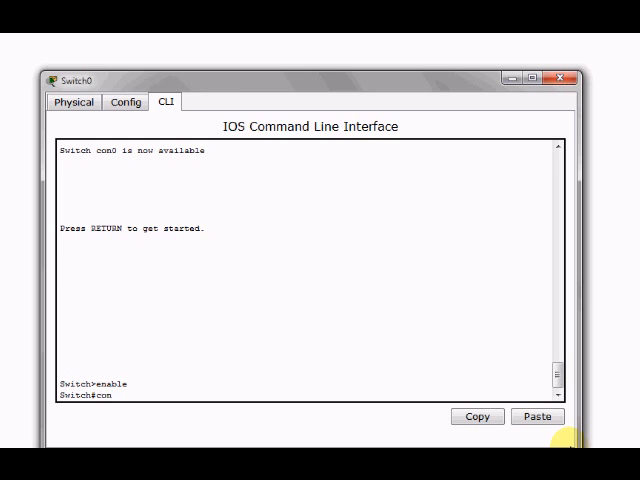
pyautogui.write('figure')
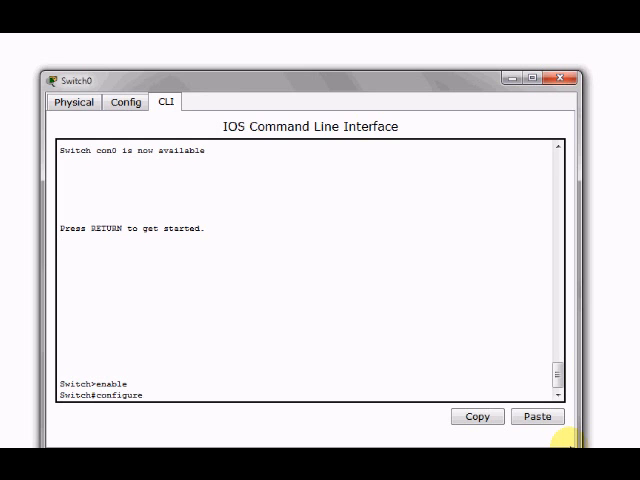
pyautogui.write('terminal')
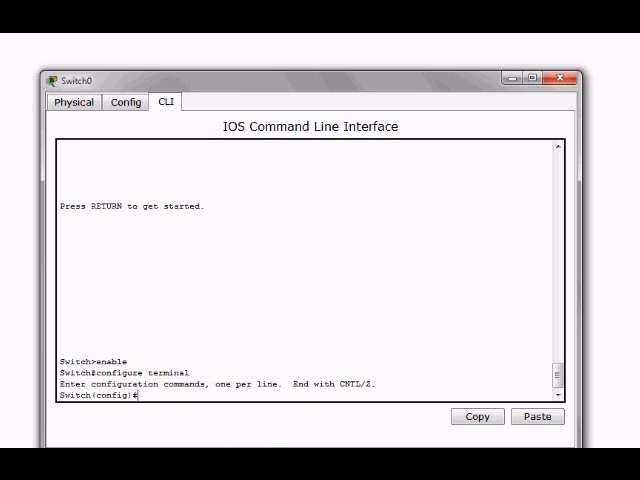
# Exit global configuration mode and return to Switch(config)# with conf t
pyautogui.write('e')
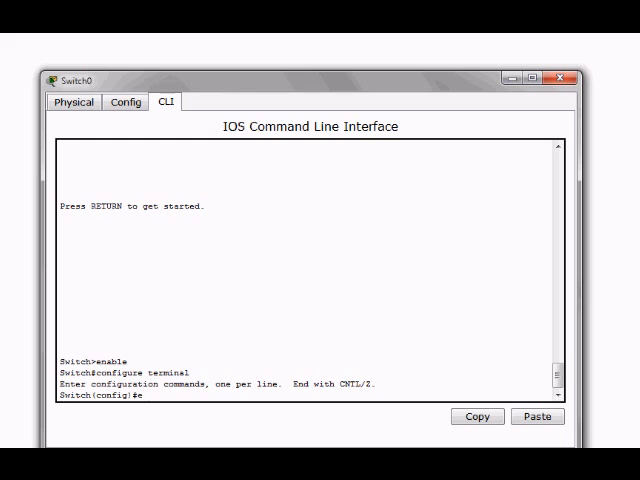
pyautogui.write('exit')
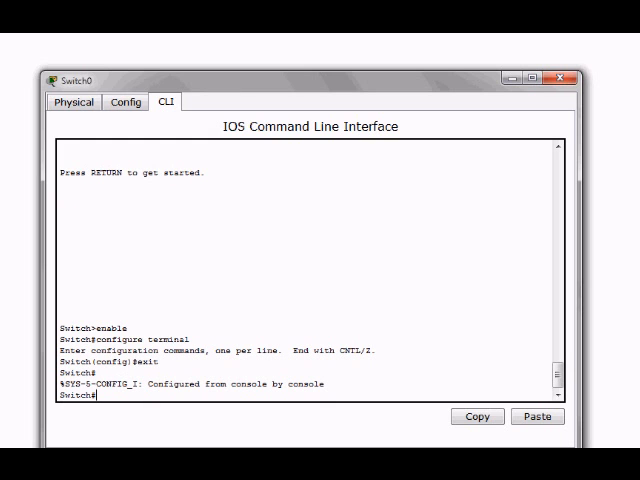
pyautogui.write('conf t')
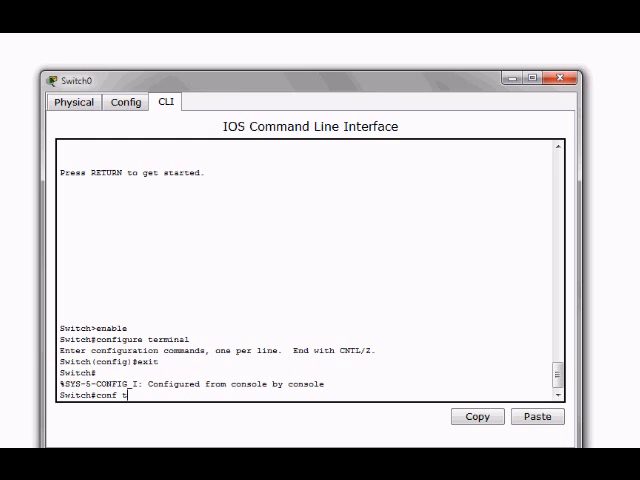
pyautogui.press('enter')
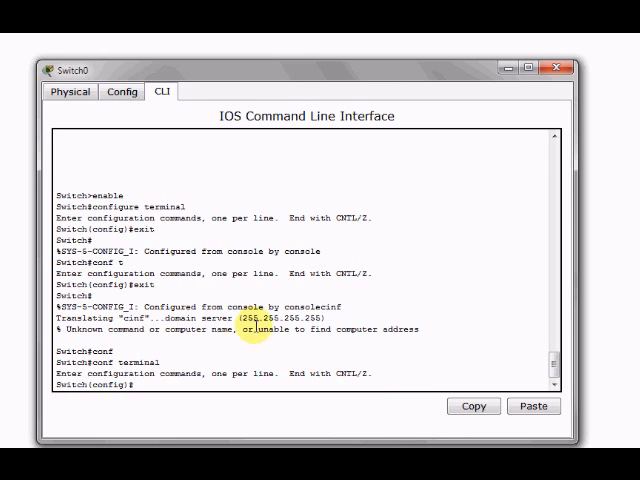
# View Switch0's Physical tab, then enter interface fastethernet 0/1 in the CLI
pyautogui.click(66, 91)
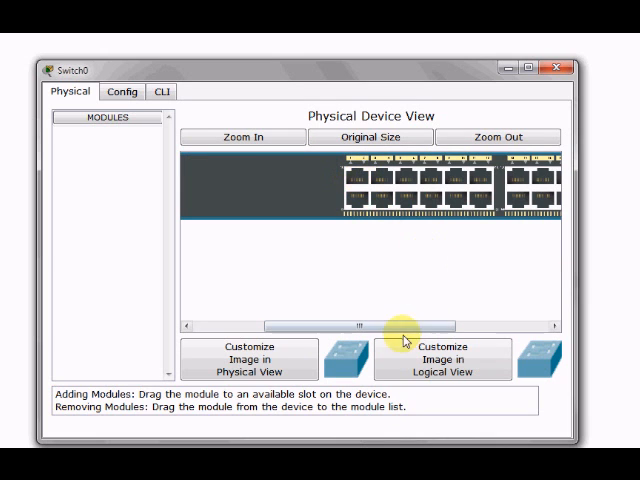
pyautogui.click(157, 90)
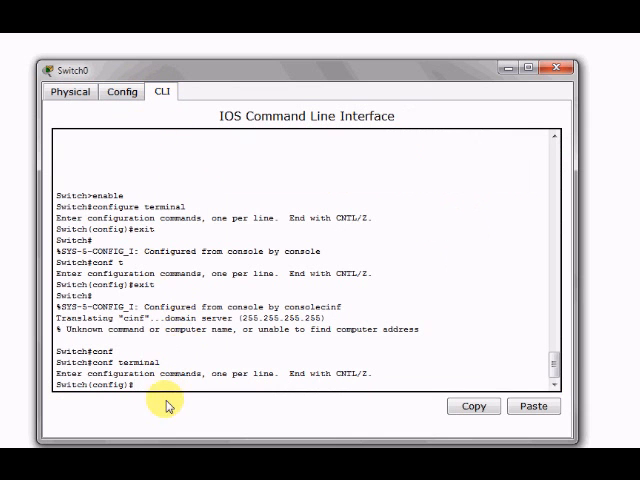
pyautogui.write('in')
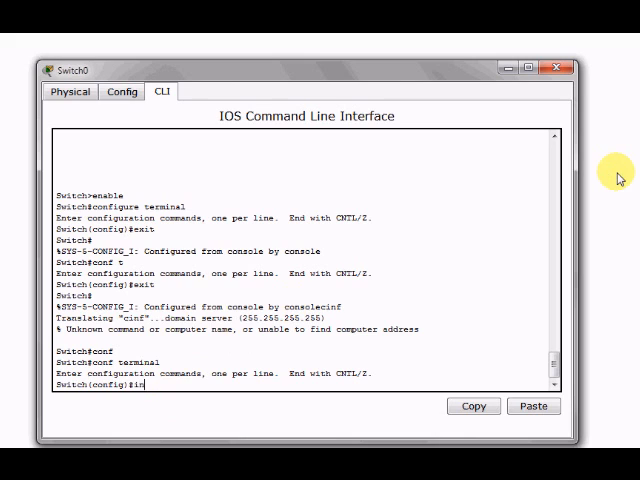
pyautogui.write('terface')
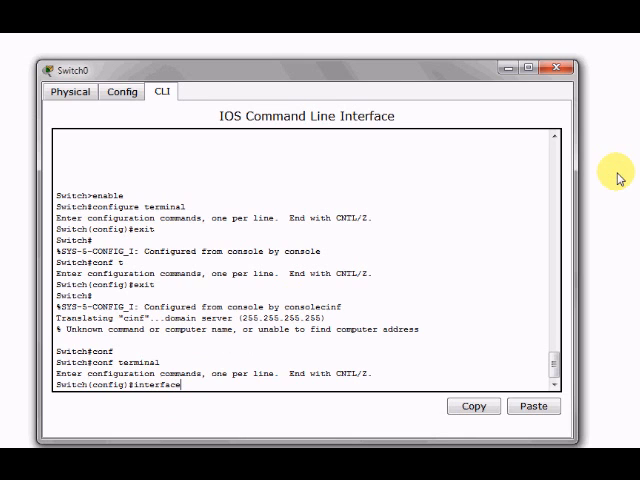
pyautogui.write('fast')
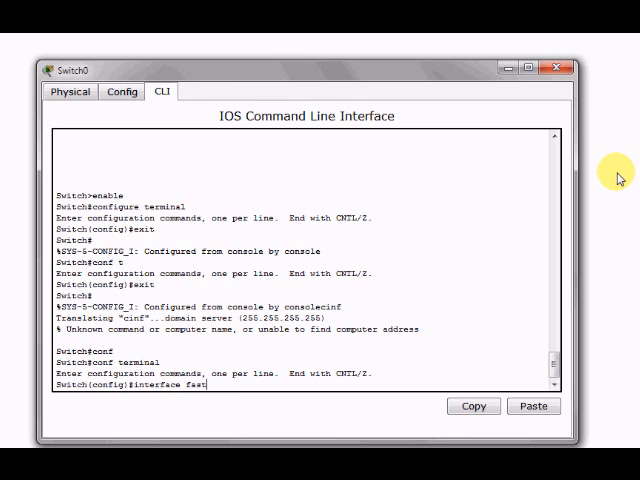
pyautogui.write('ethernet')
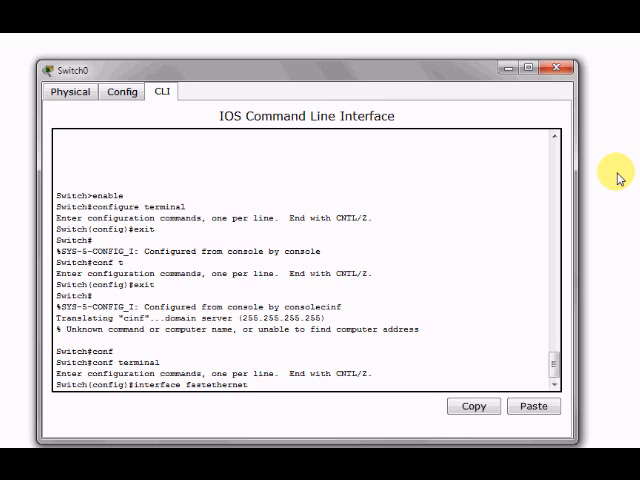
pyautogui.write('0/1')
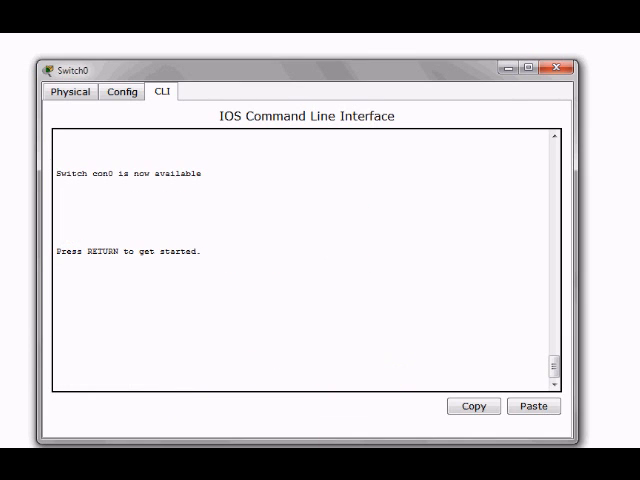
# Start a fresh console session and run en and conf t
pyautogui.press('enter')
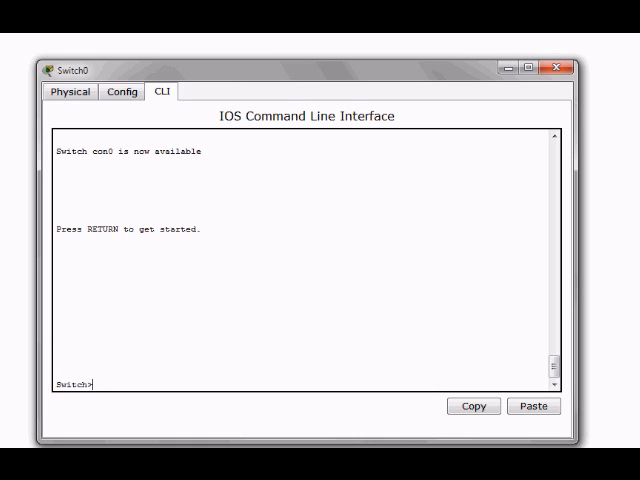
pyautogui.write('en')
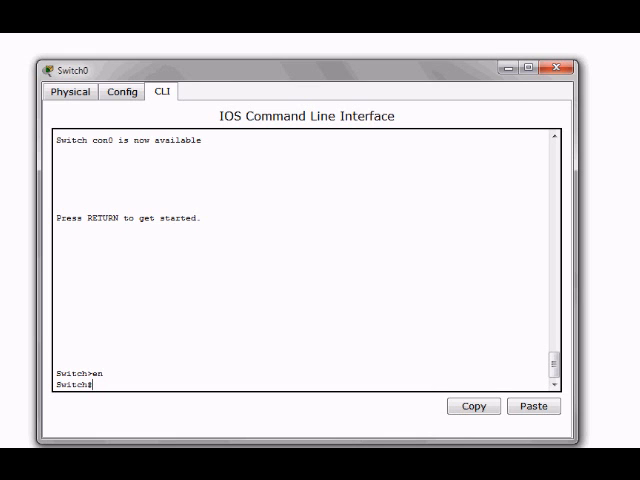
pyautogui.write('c')
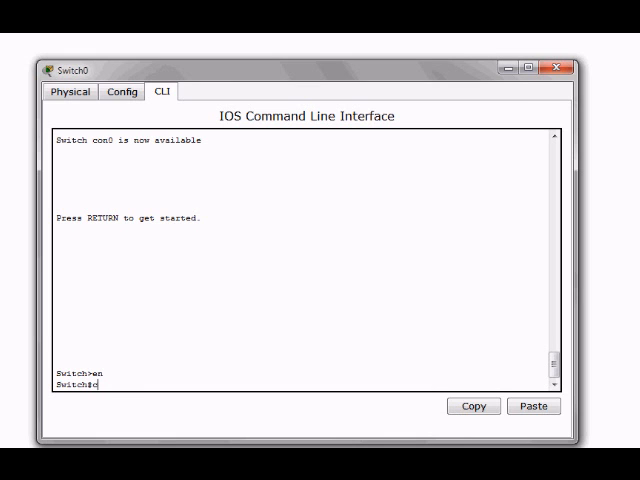
pyautogui.write('conf t')
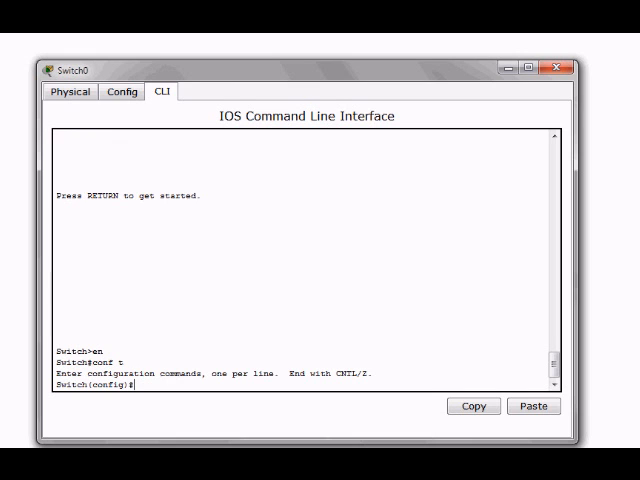
# Enter interface fastethernet 0/1, then exit repeatedly back to privileged mode
pyautogui.write('inter')
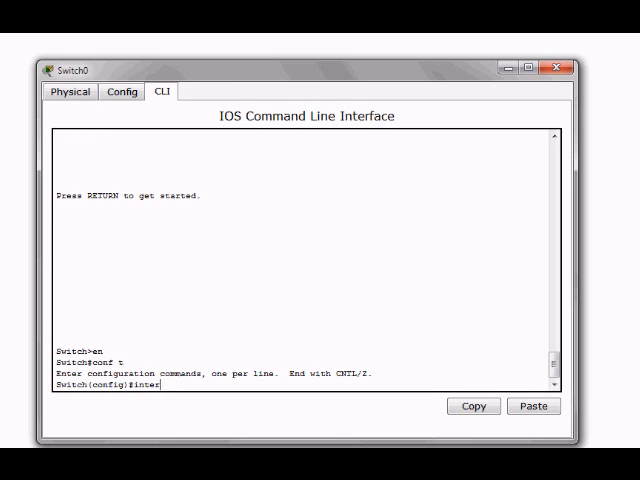
pyautogui.write('face')
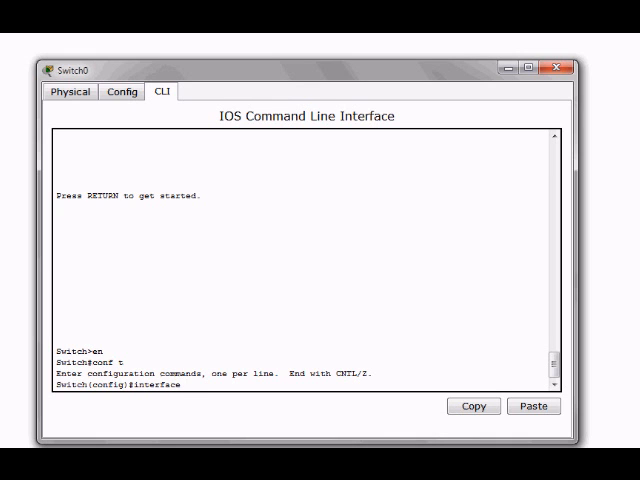
pyautogui.write('fast')
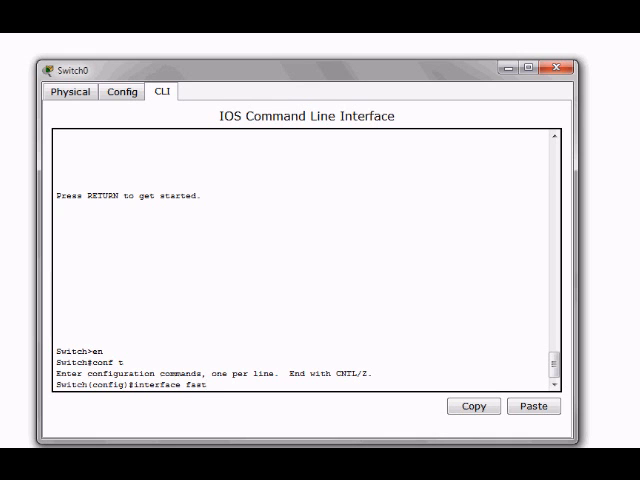
pyautogui.write('ethernt')
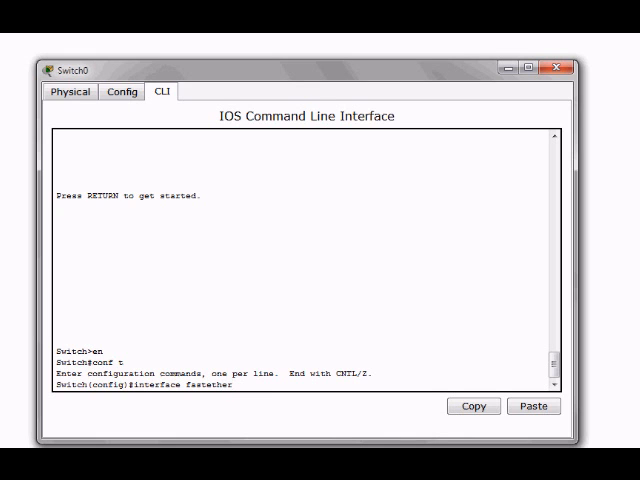
pyautogui.write('net 0/1')
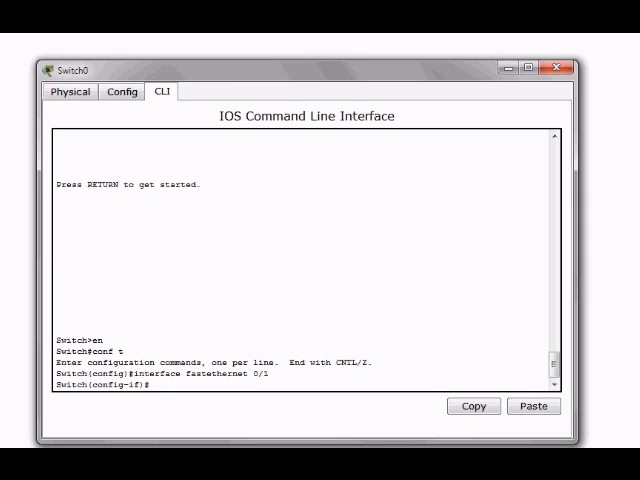
pyautogui.write('exit')
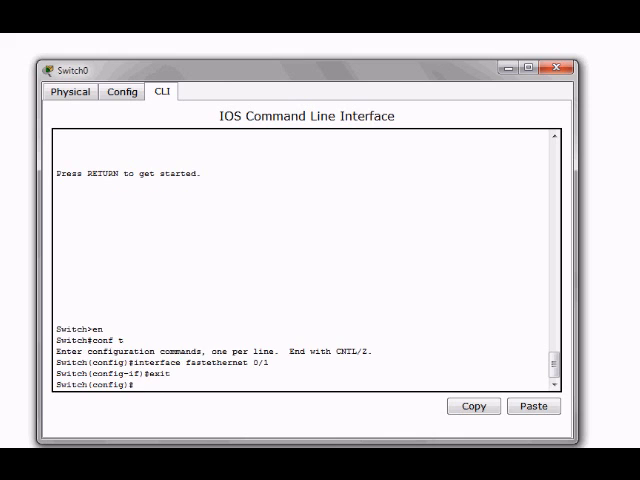
pyautogui.write('exit')
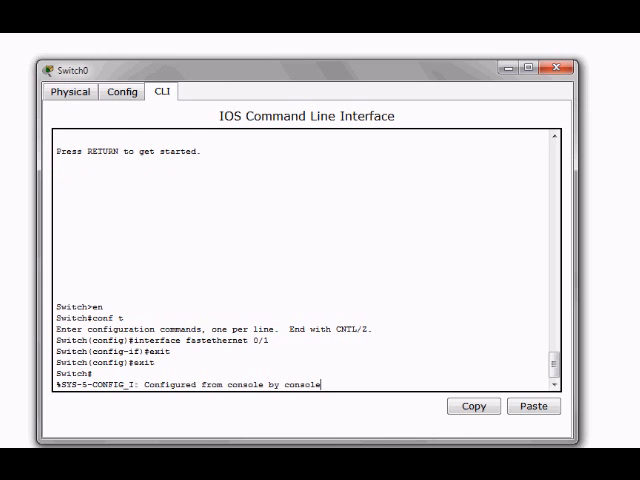
pyautogui.write('exit')
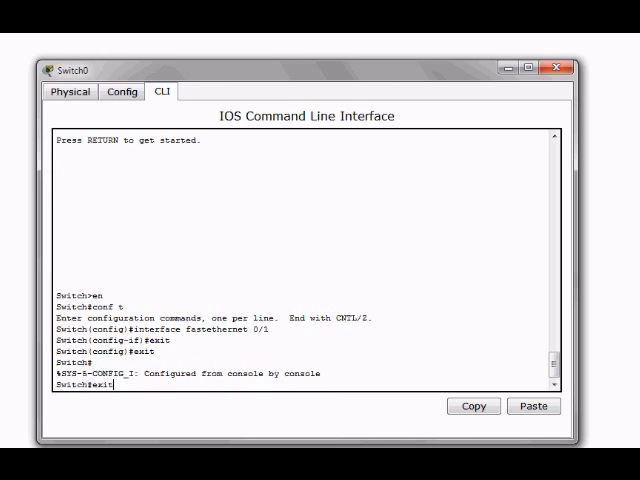